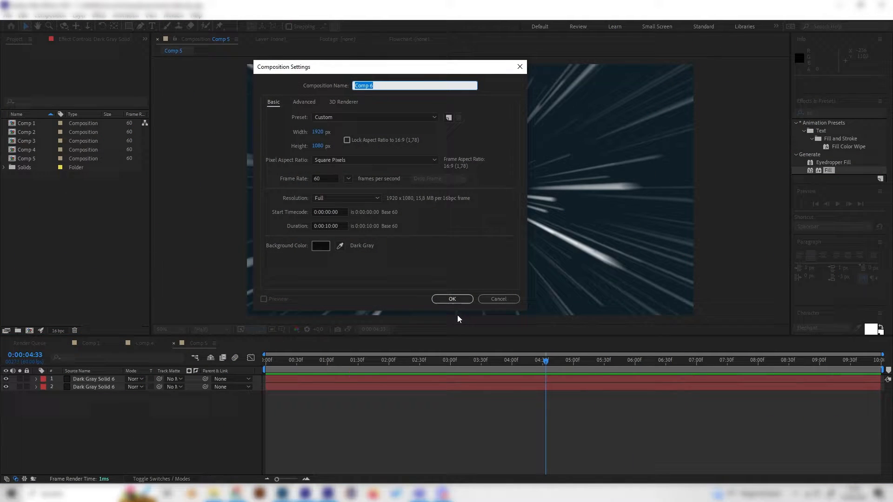
# - Confirm the new composition and add a full-frame dark blue solid (hex 08111B)
pyautogui.click(452, 299)
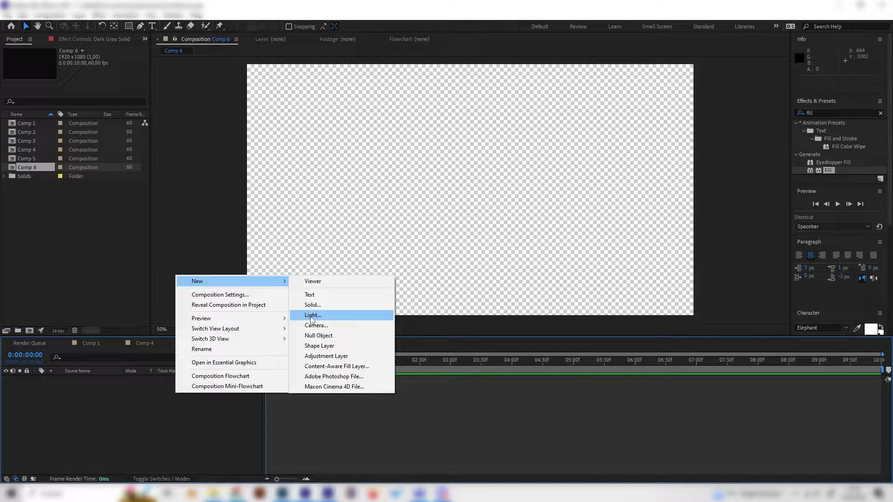
pyautogui.click(313, 305)
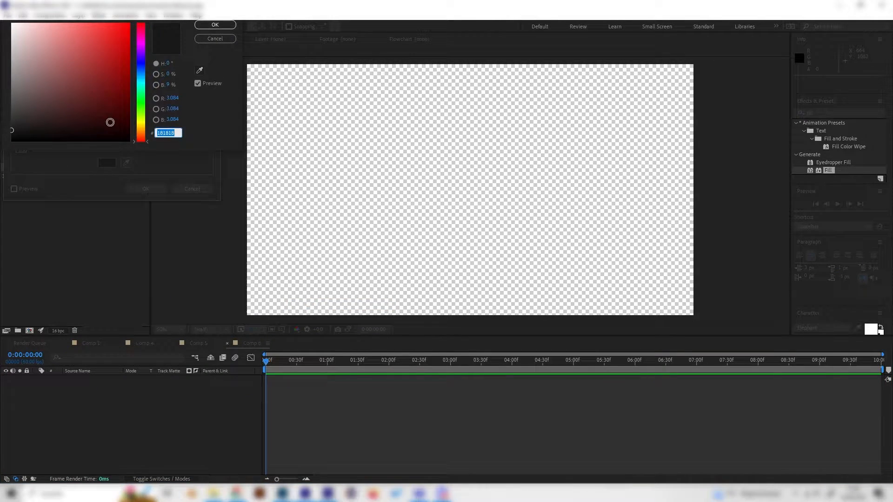
pyautogui.click(97, 125)
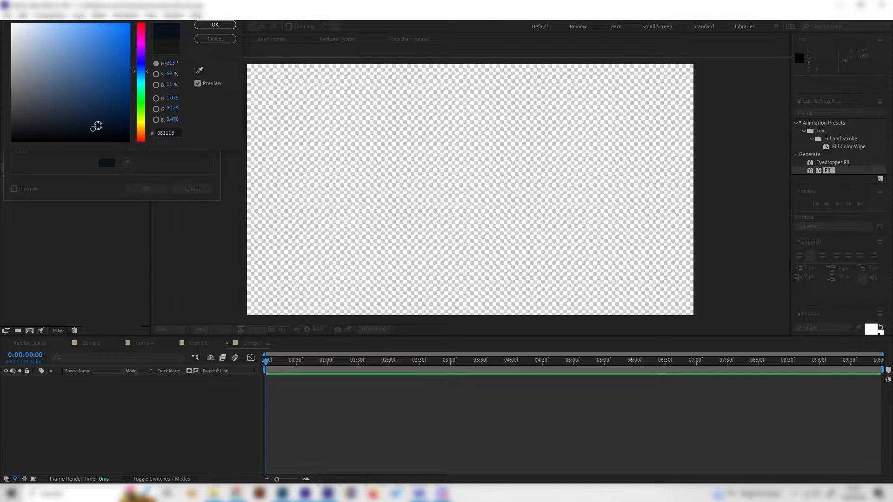
pyautogui.click(214, 24)
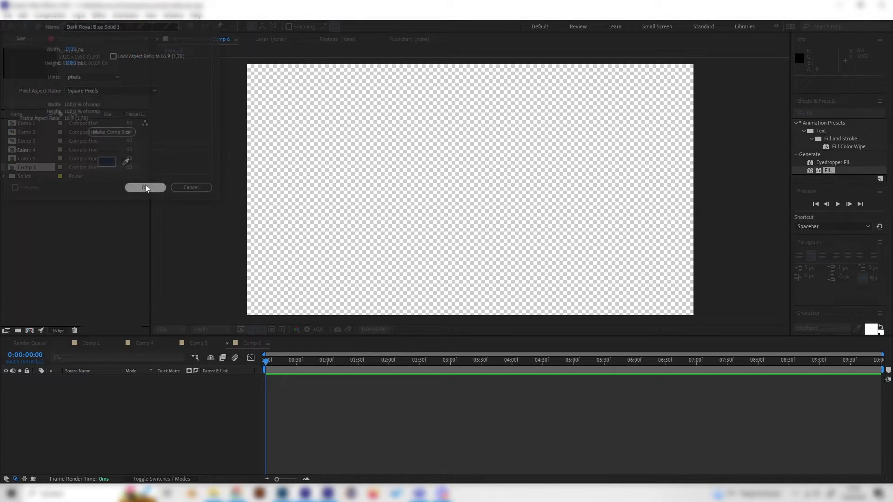
pyautogui.click(145, 187)
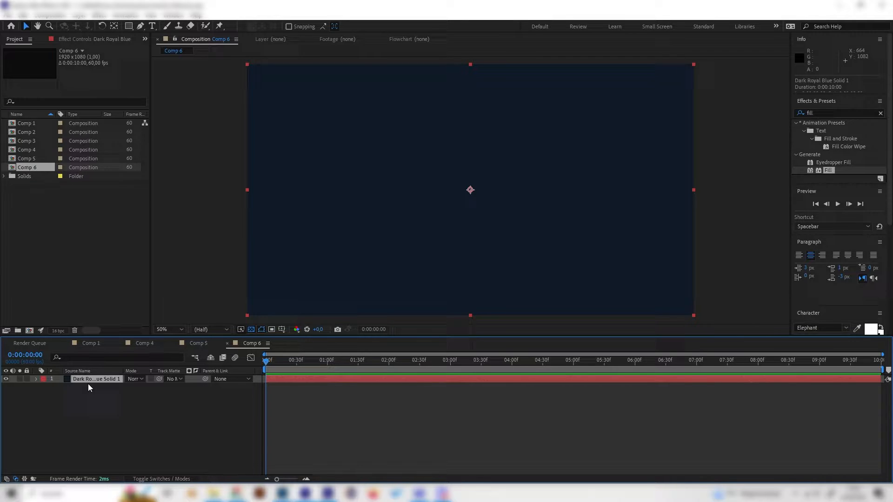
# - Duplicate the blue solid and apply CC Star Burst to the copy
pyautogui.press('ctrl+d')
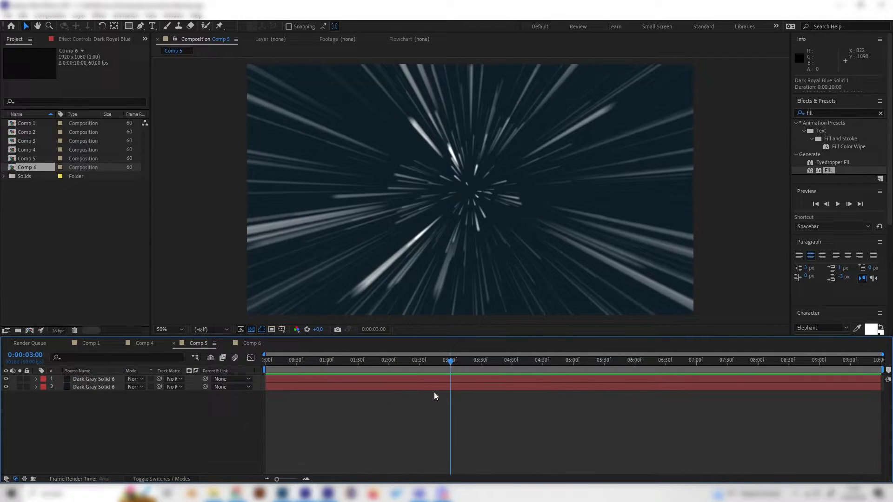
pyautogui.click(251, 343)
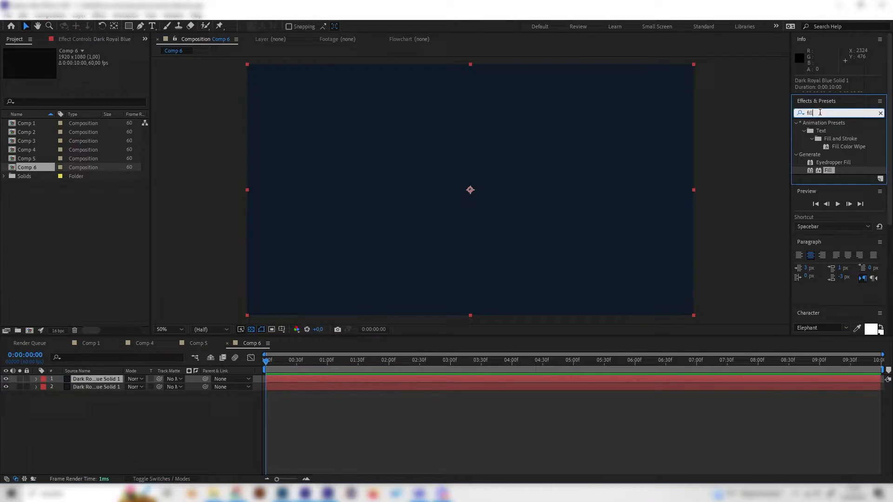
pyautogui.write('star')
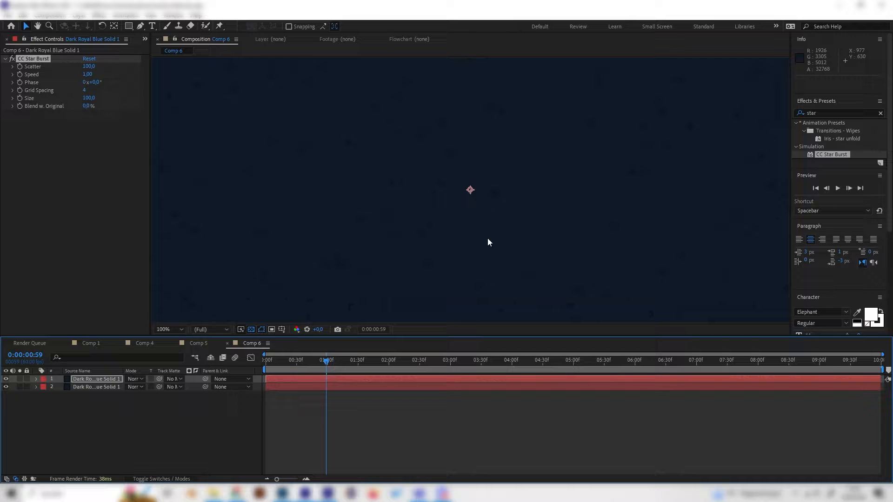
pyautogui.click(166, 330)
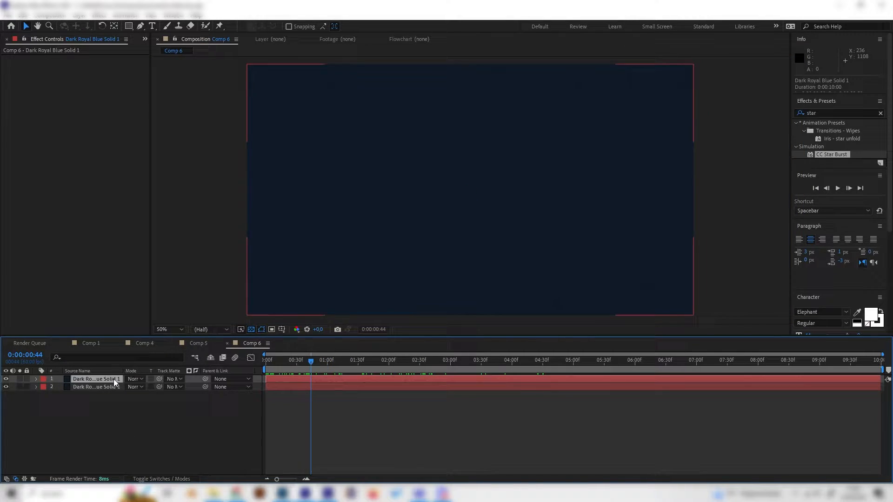
# - Search 'fill' and apply the Fill effect to the star burst layer
pyautogui.doubleClick(832, 155)
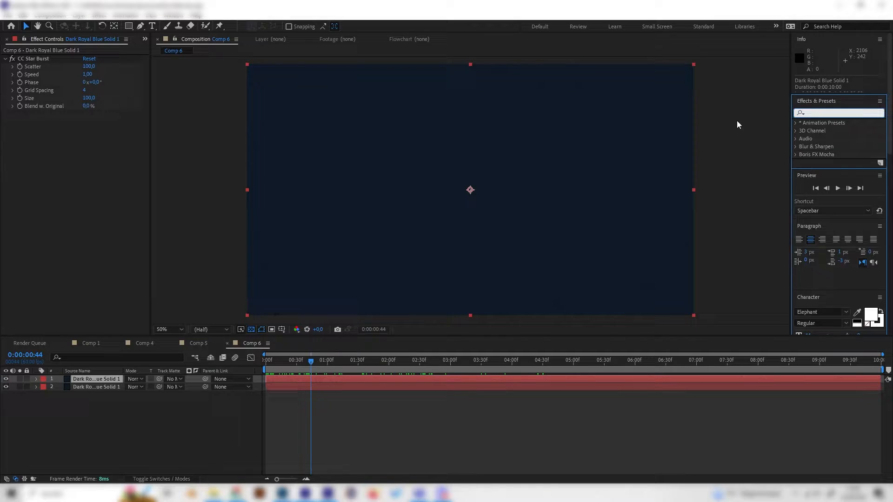
pyautogui.write('fill')
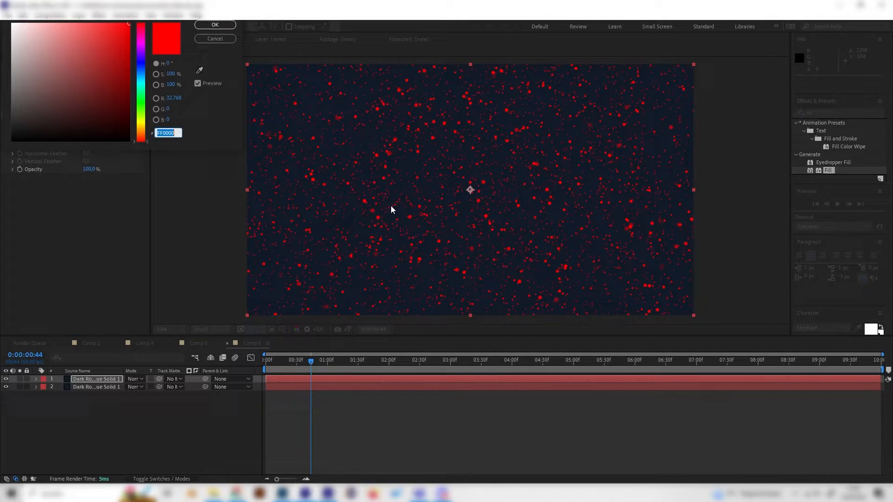
# - Set the Fill colour to white and apply CC Light Burst 2.5 for streaking rays
pyautogui.click(13, 21)
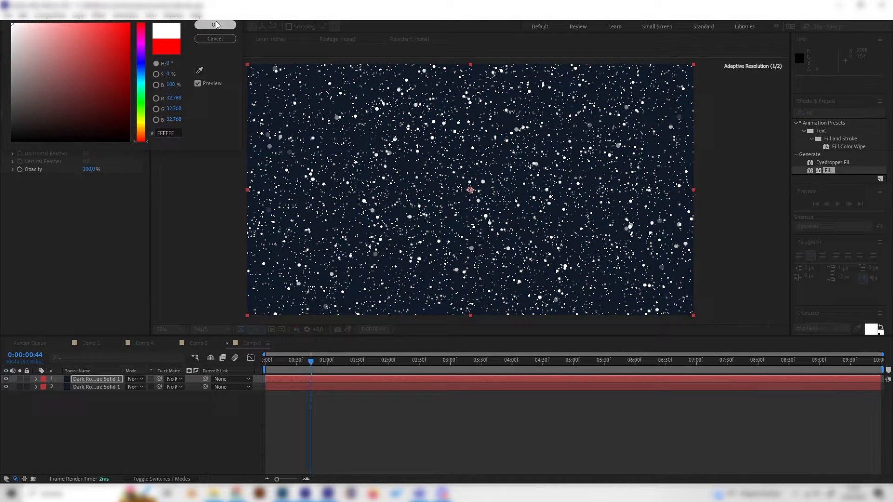
pyautogui.click(215, 24)
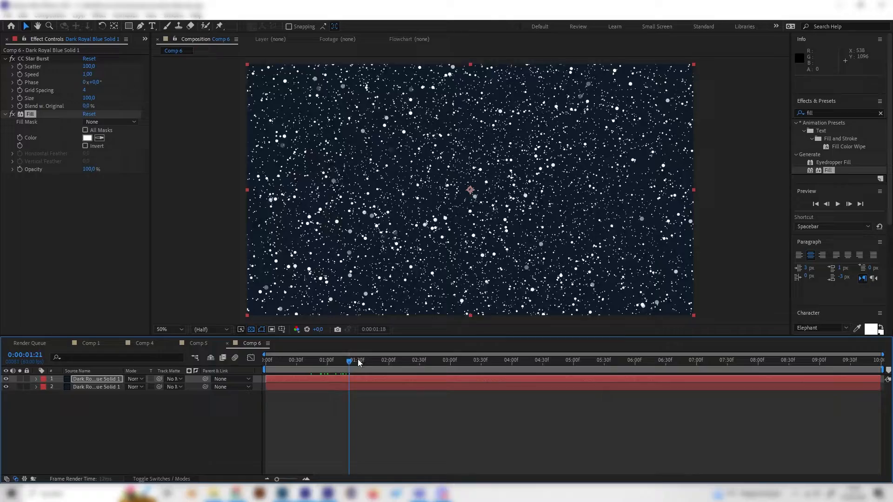
pyautogui.moveTo(357, 360); pyautogui.dragTo(450, 360)
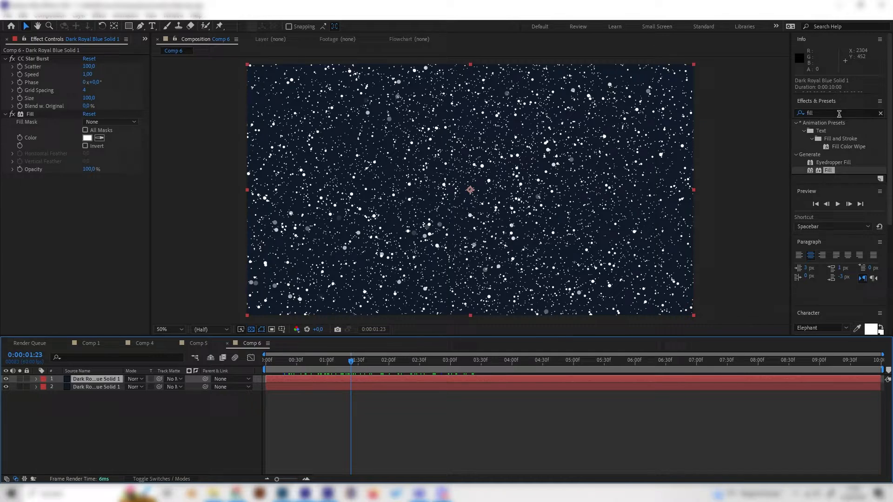
pyautogui.write('light b')
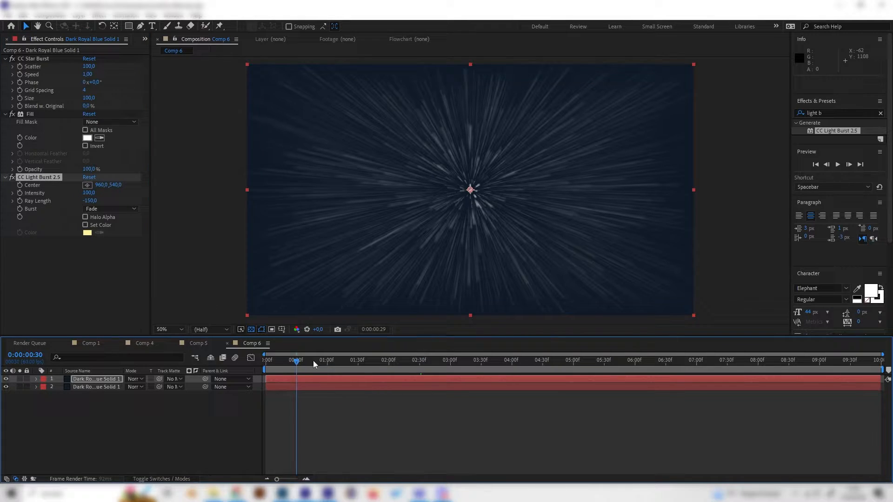
# - Preview the rays, then search 'opti' and apply Optics Compensation to the layer
pyautogui.click(446, 360)
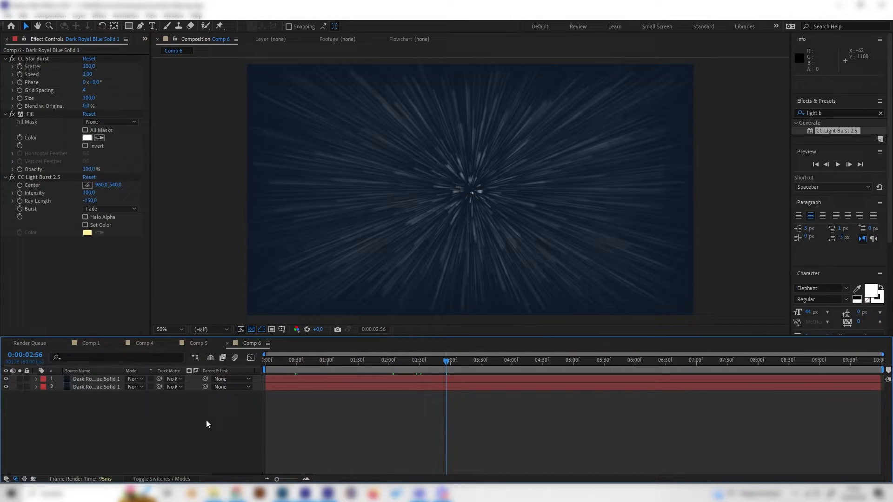
pyautogui.click(296, 360)
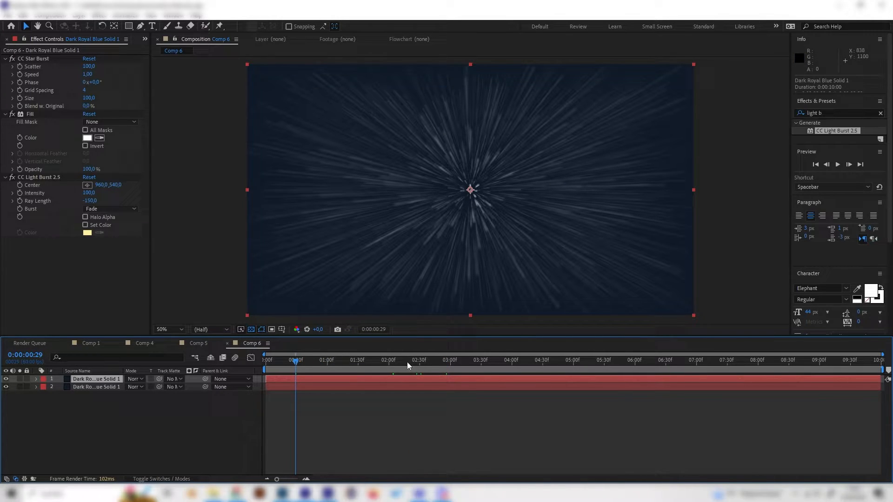
pyautogui.click(350, 360)
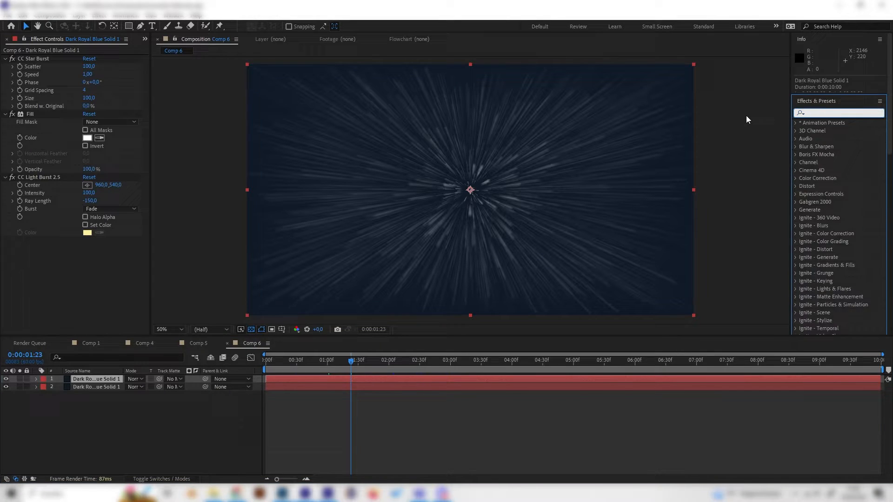
pyautogui.write('opti')
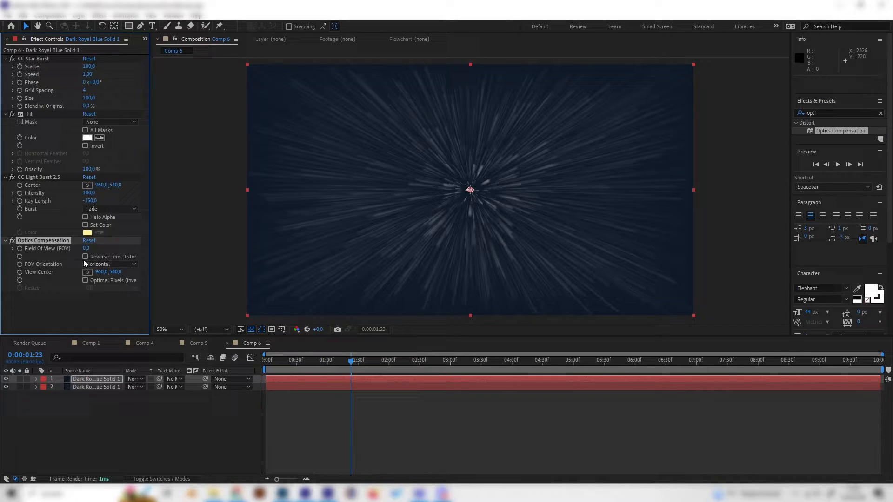
# - Set the Optics Compensation Field Of View to 100.0 to bend the rays outward
pyautogui.click(85, 257)
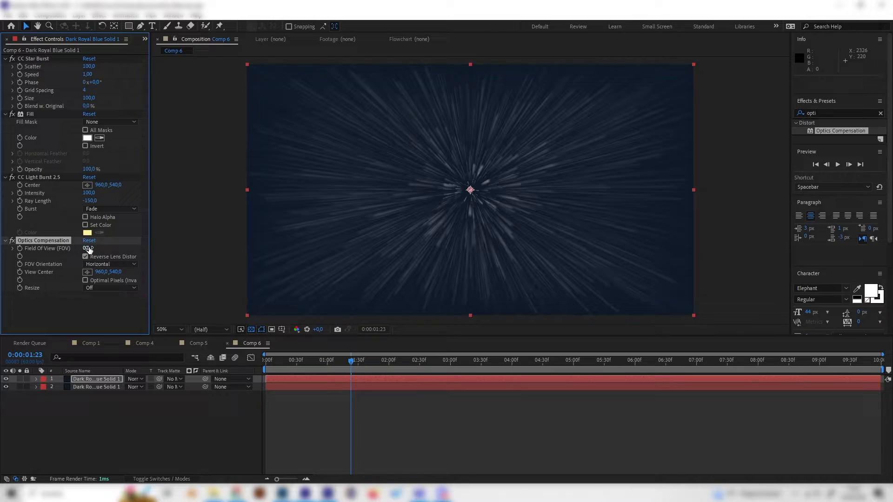
pyautogui.moveTo(86, 249); pyautogui.dragTo(231, 255)
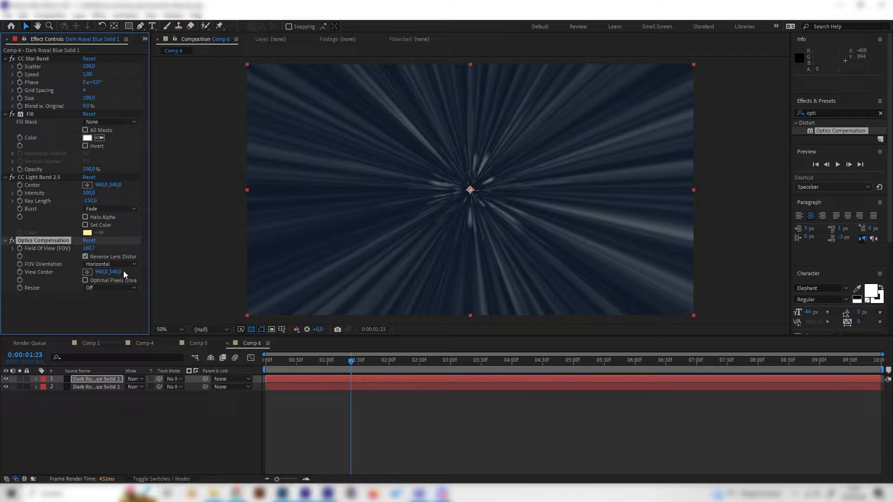
pyautogui.click(91, 248)
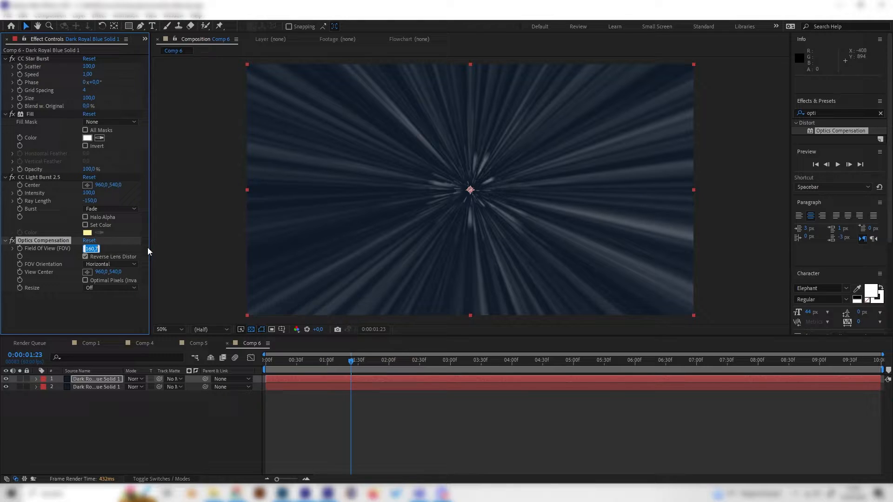
pyautogui.write('100.0')
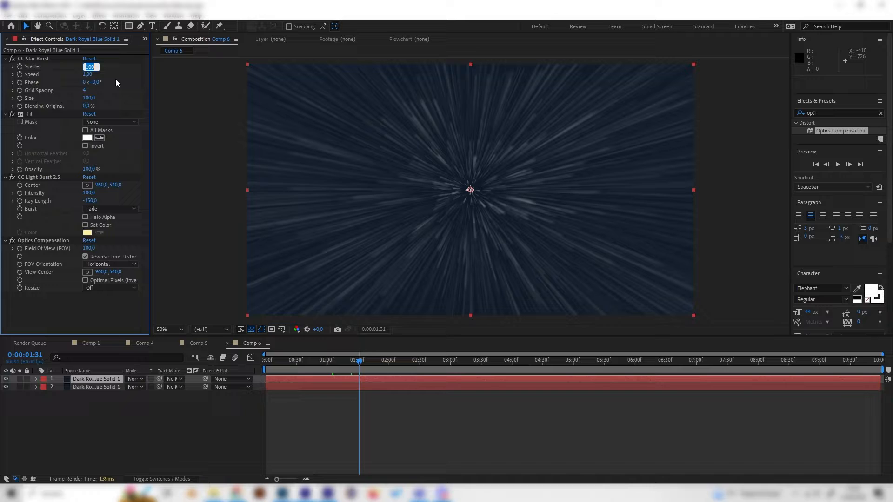
# - Set CC Star Burst Scatter to 200 and Grid Spacing to 7 for sparser streaks
pyautogui.write('50')
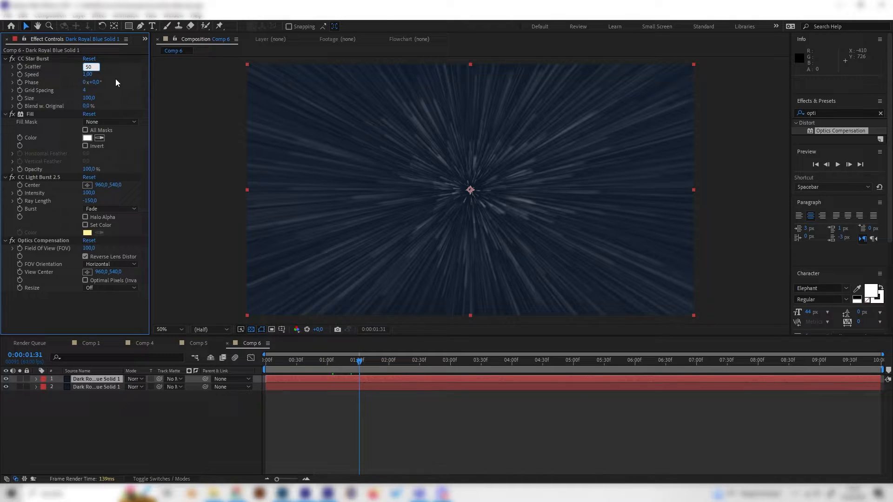
pyautogui.doubleClick(90, 67)
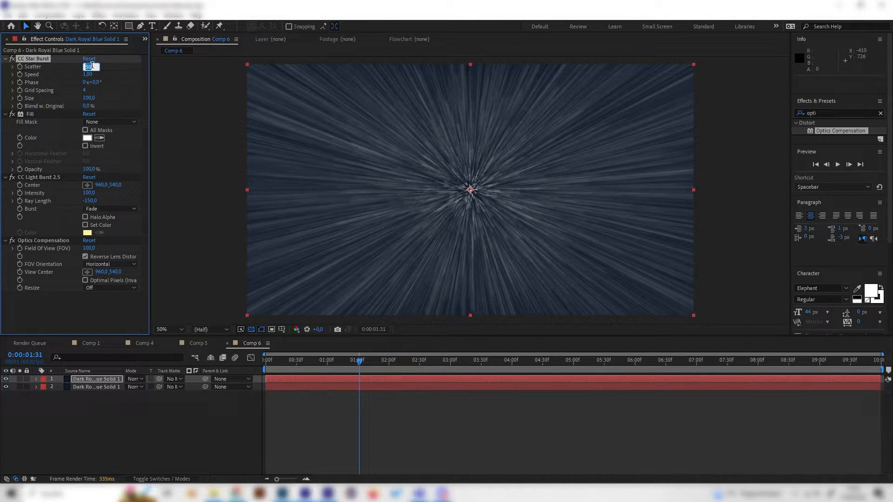
pyautogui.write('200,0')
pyautogui.click(86, 89)
pyautogui.write('11')
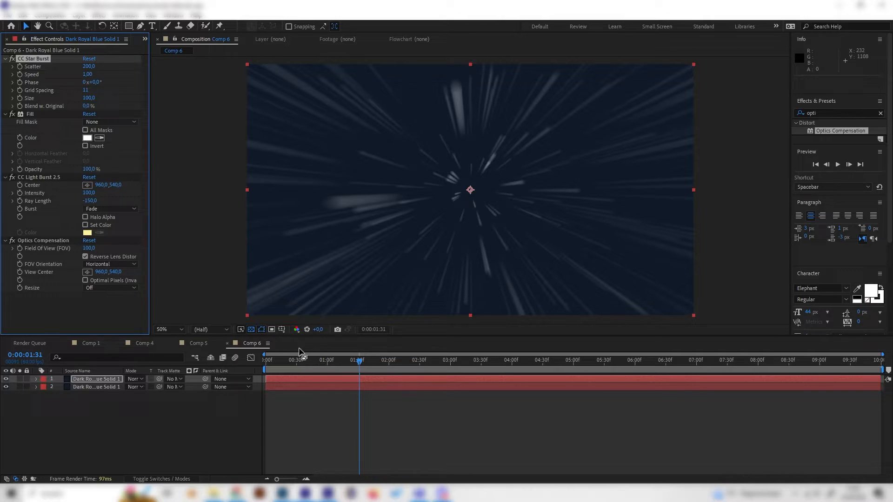
pyautogui.moveTo(359, 360); pyautogui.dragTo(336, 360)
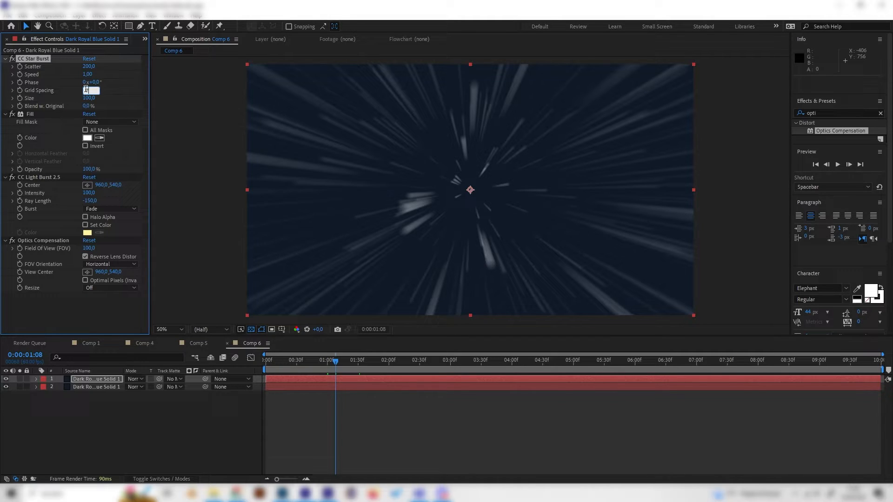
pyautogui.write('7')
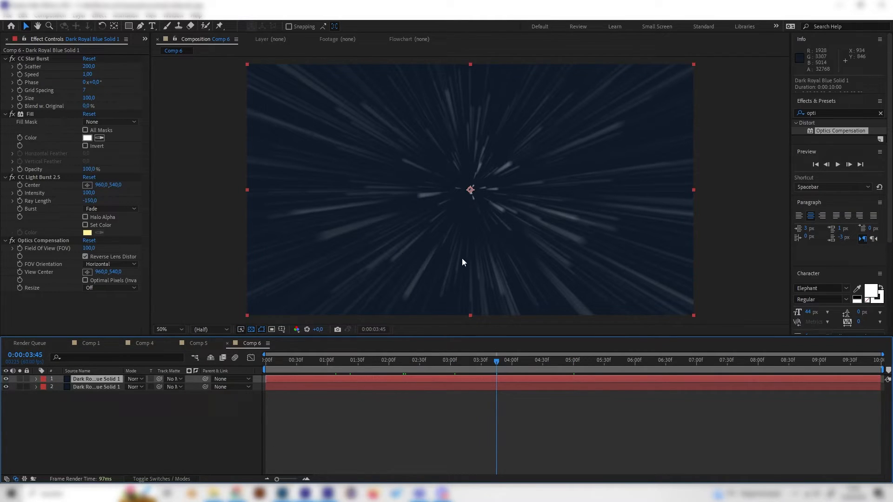
# - Search 'matte' in Effects & Presets to find the Matte Choker
pyautogui.click(425, 359)
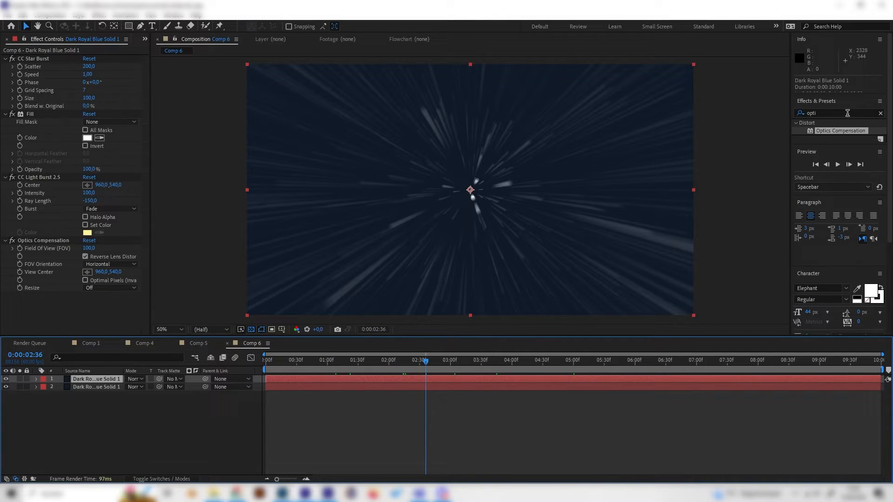
pyautogui.write('matte')
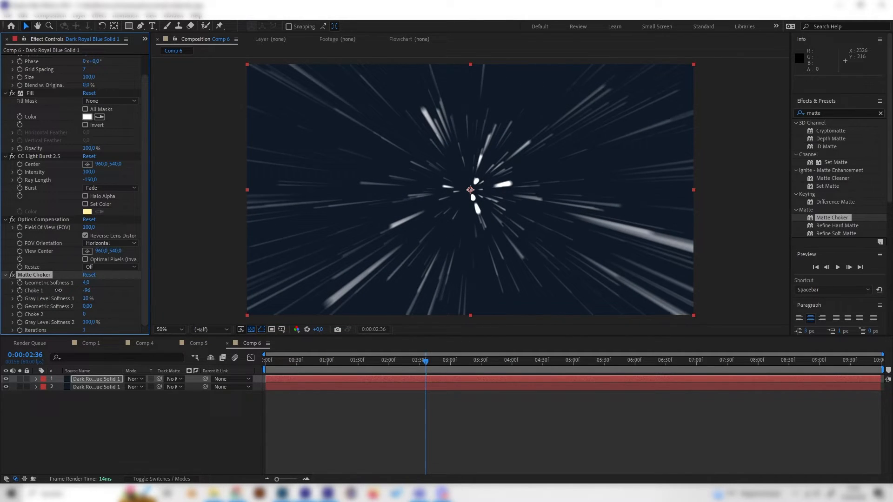
# - Set Matte Choker's Choke 1 to -100 and preview the tightened streaks
pyautogui.moveTo(88, 290); pyautogui.dragTo(85, 290)
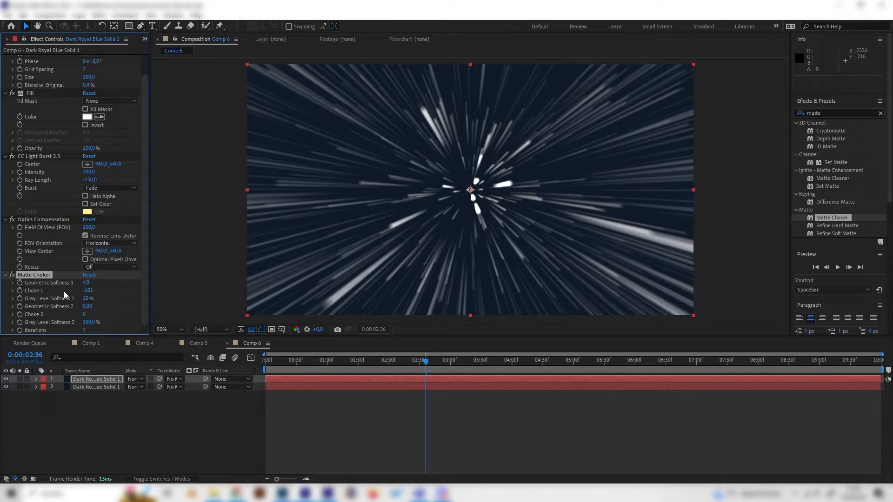
pyautogui.doubleClick(88, 290)
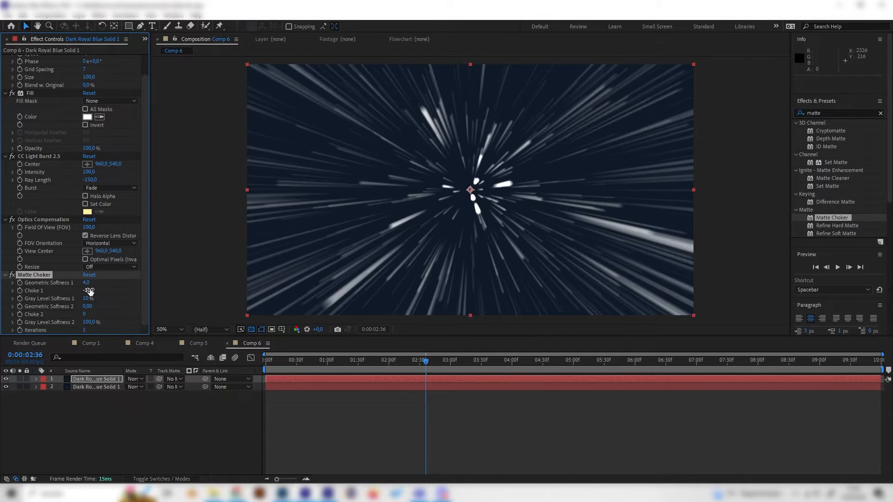
pyautogui.press('space')
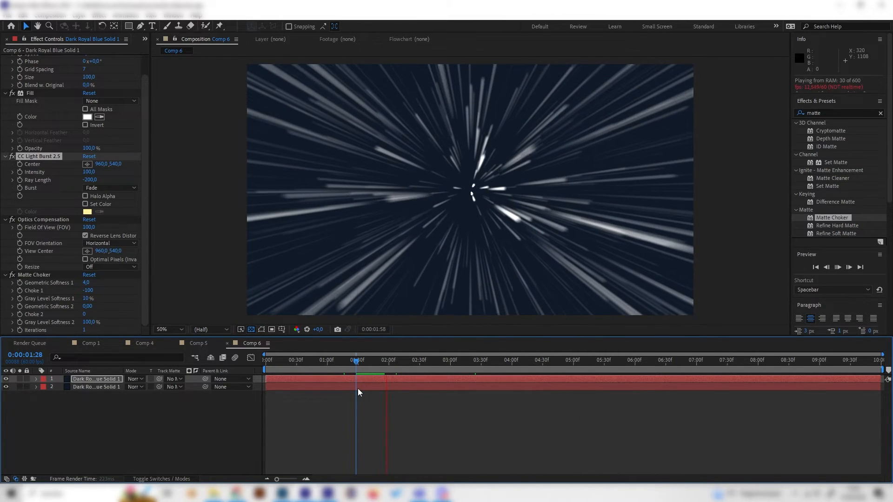
pyautogui.click(196, 343)
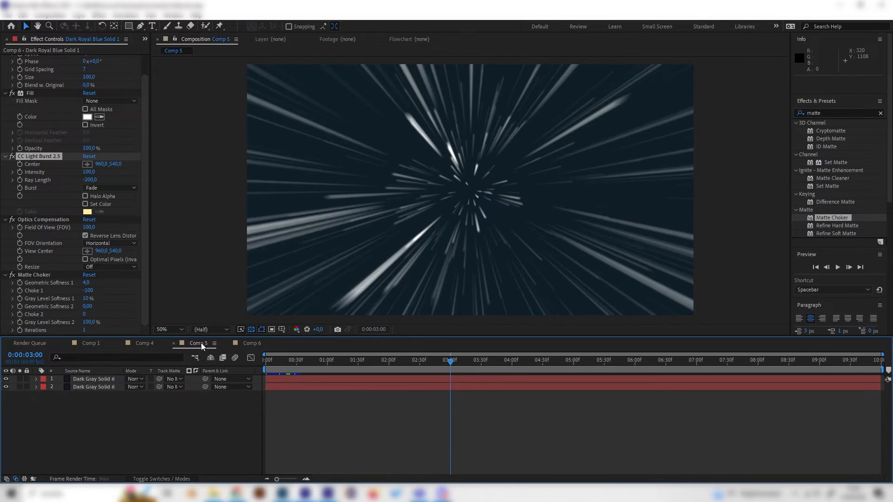
pyautogui.press('space')
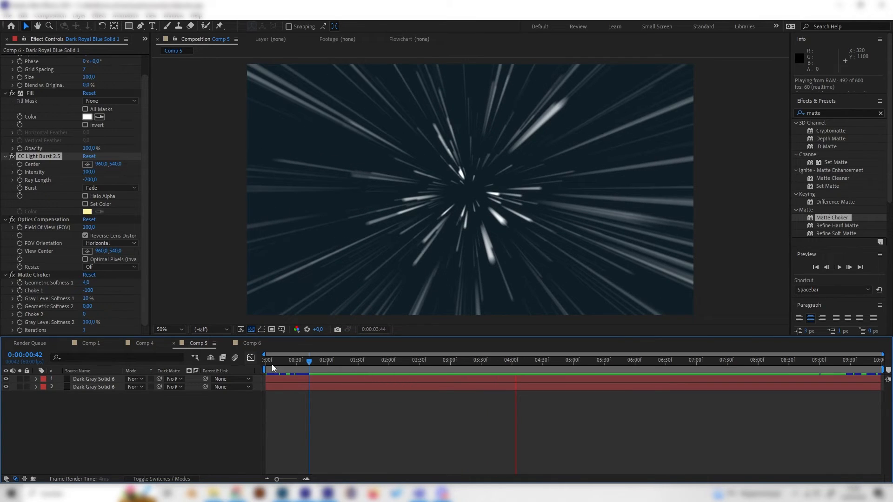
pyautogui.click(250, 343)
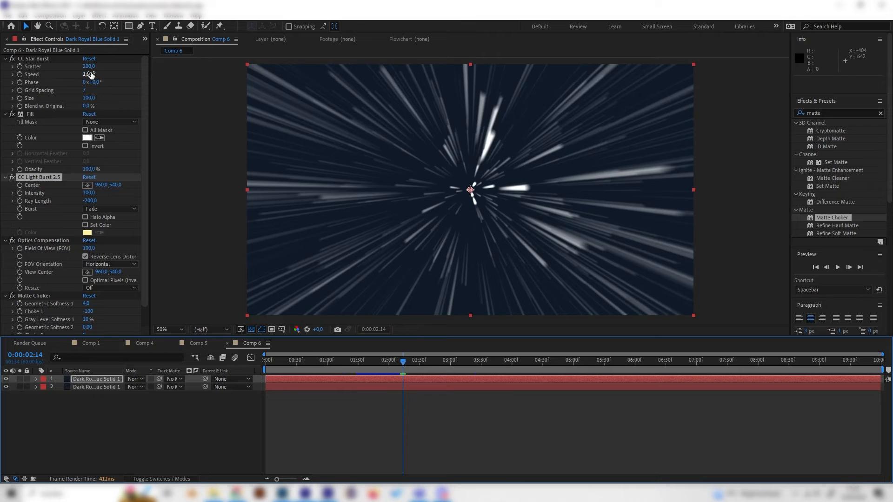
# - Set the CC Star Burst Speed to 2.00 for faster streaks
pyautogui.click(90, 75)
pyautogui.write('2')
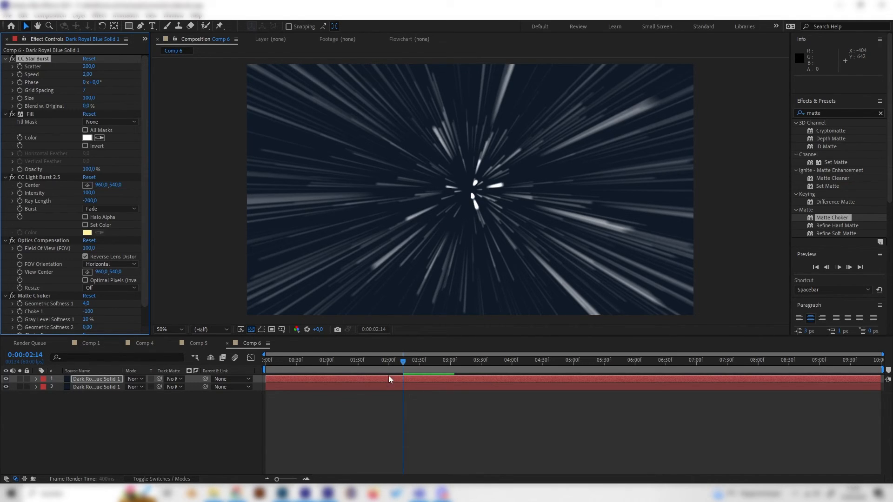
pyautogui.moveTo(384, 376)
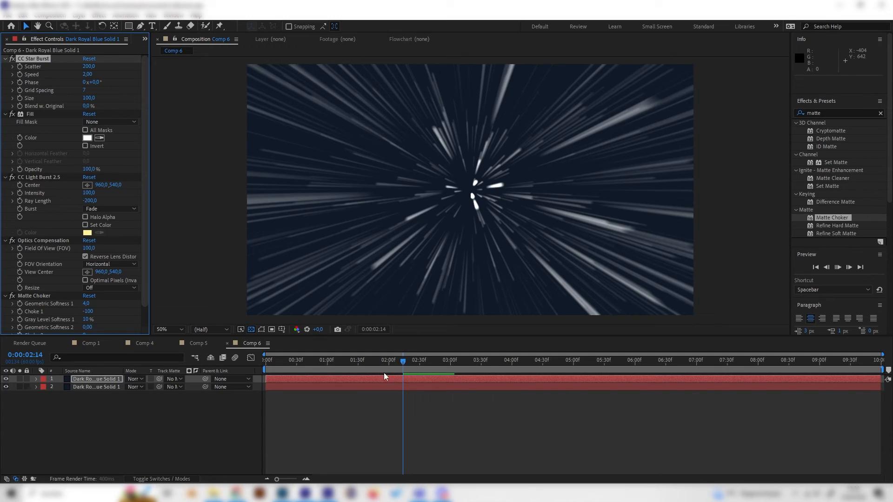